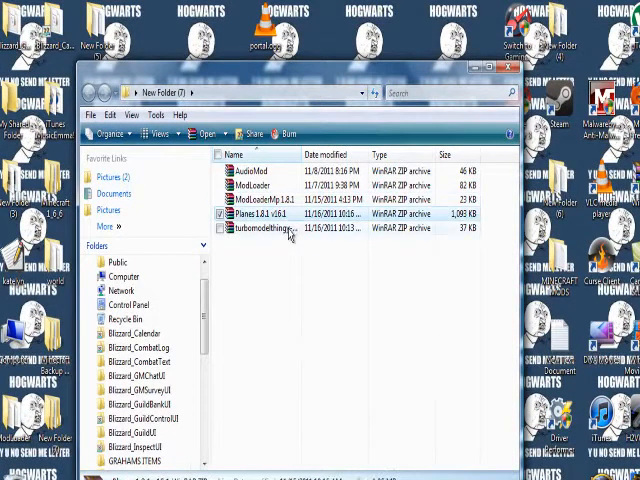
- Review the downloaded mod archives in New Folder and minimize the Explorer window
{"action": "left_click", "coordinate": [260, 228]}
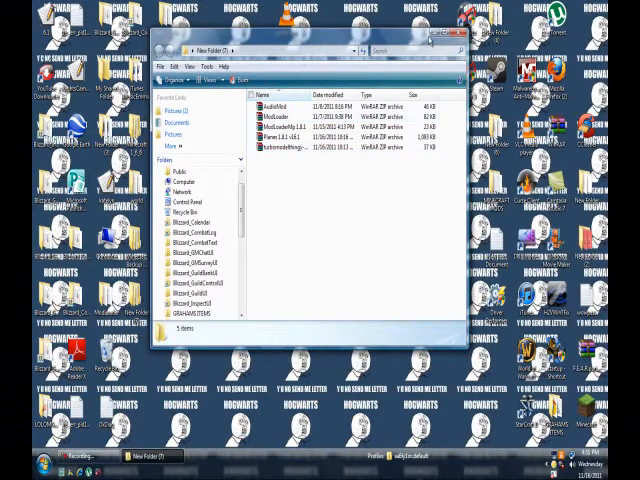
{"action": "left_click", "coordinate": [454, 32]}
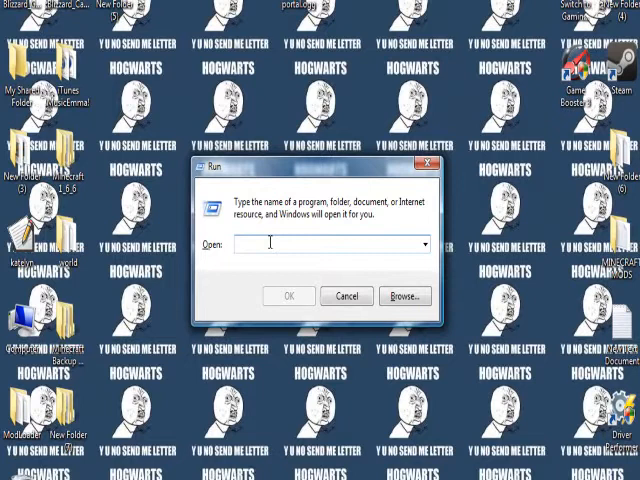
- Run %appdata% to reach the Roaming folder that lists .minecraft
{"action": "type", "text": "%"}
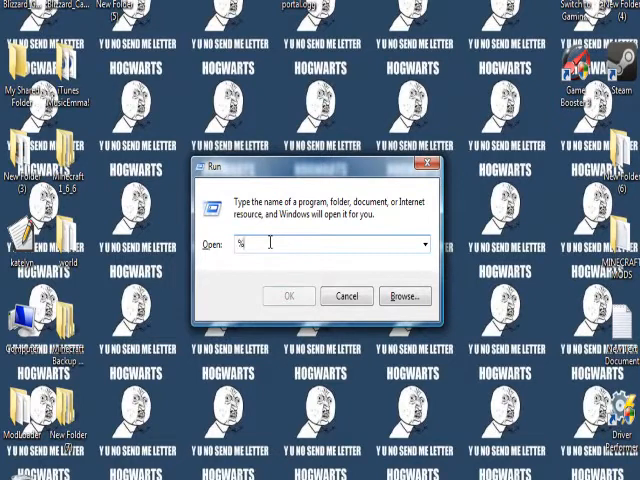
{"action": "type", "text": "appd"}
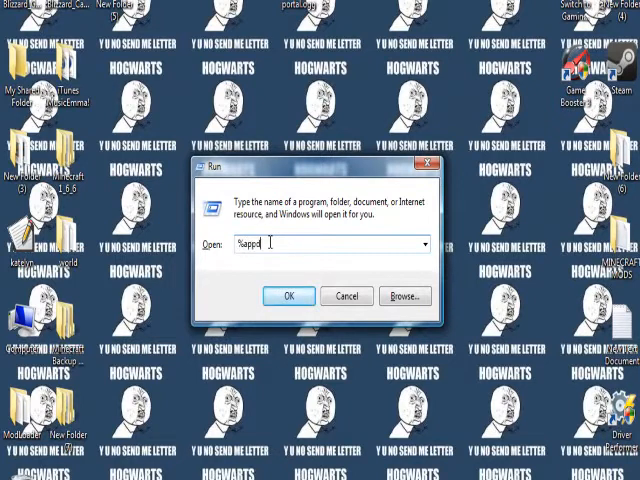
{"action": "type", "text": "ata%"}
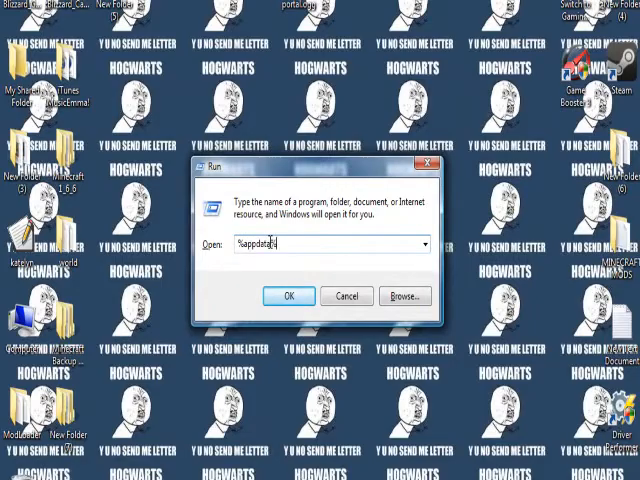
{"action": "left_click", "coordinate": [288, 296]}
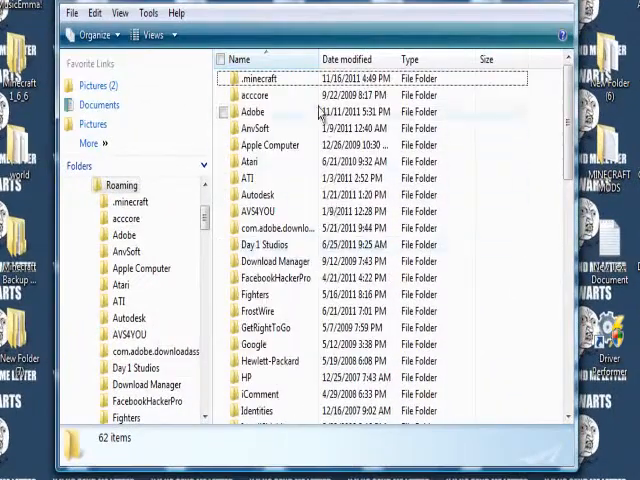
- Navigate into .minecraft\bin and open minecraft.jar as an archive in WinRAR
{"action": "left_click", "coordinate": [256, 80]}
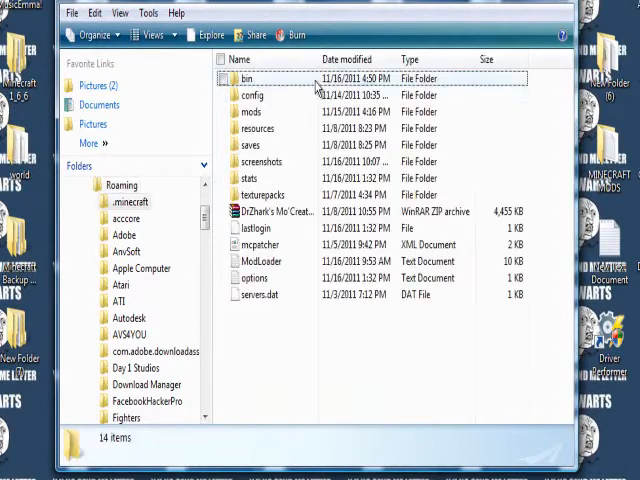
{"action": "double_click", "coordinate": [248, 78]}
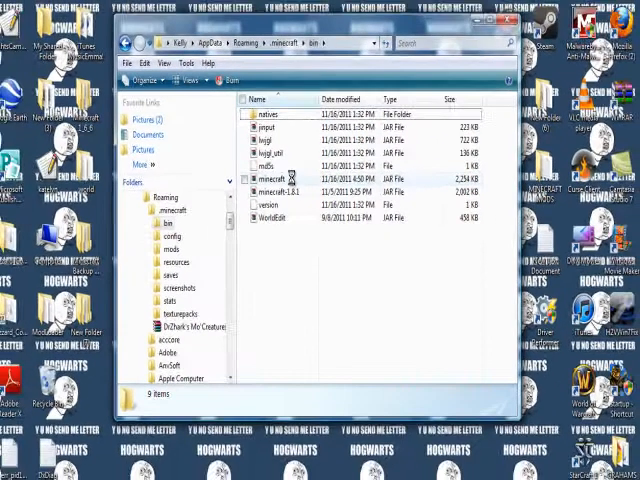
{"action": "left_click", "coordinate": [270, 180]}
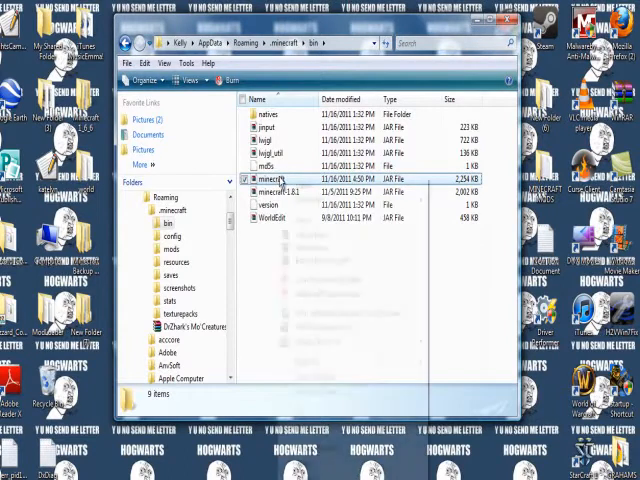
{"action": "left_click", "coordinate": [268, 172]}
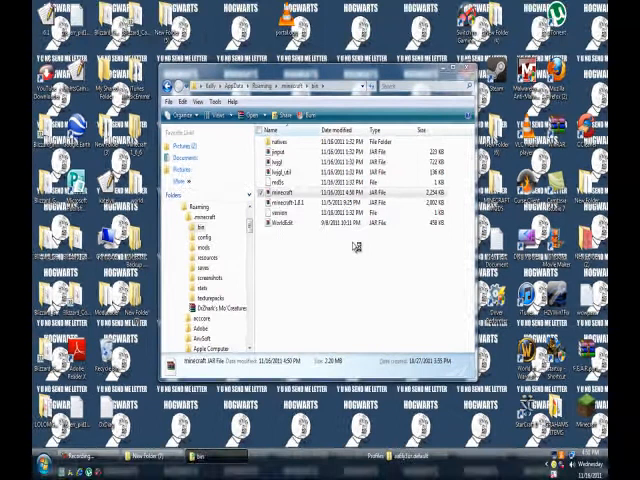
{"action": "double_click", "coordinate": [284, 190]}
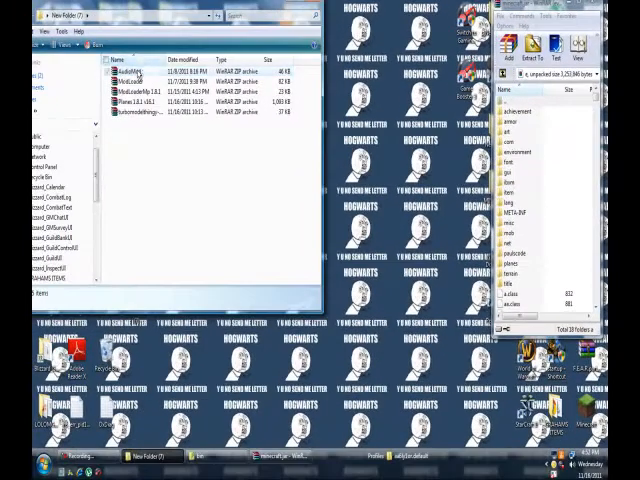
- Delete the META-INF folder from minecraft.jar and confirm the deletion
{"action": "left_click", "coordinate": [136, 76]}
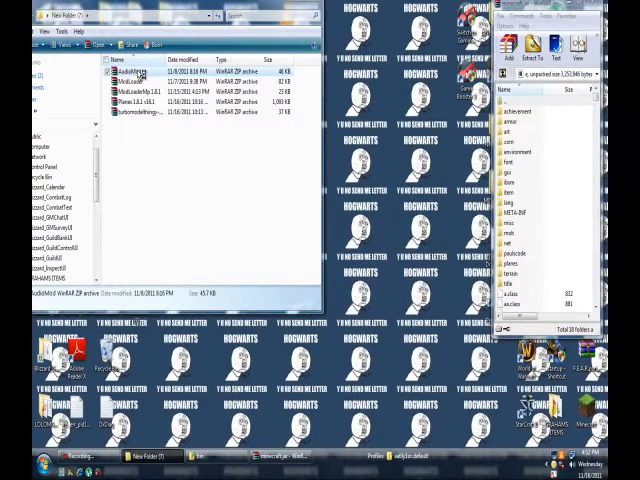
{"action": "double_click", "coordinate": [130, 72]}
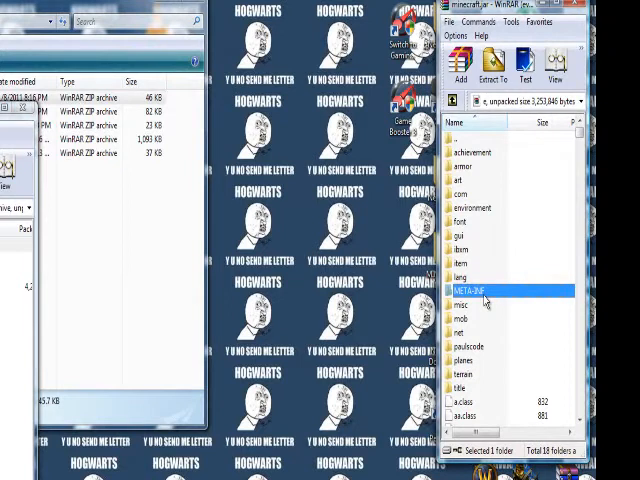
{"action": "key", "text": "Delete"}
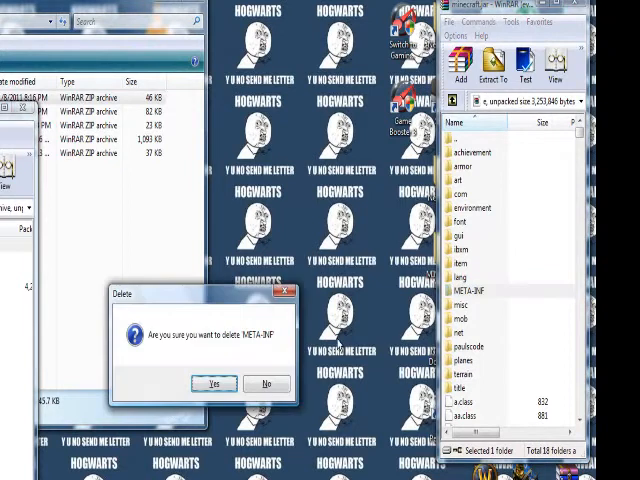
{"action": "mouse_move", "coordinate": [212, 384]}
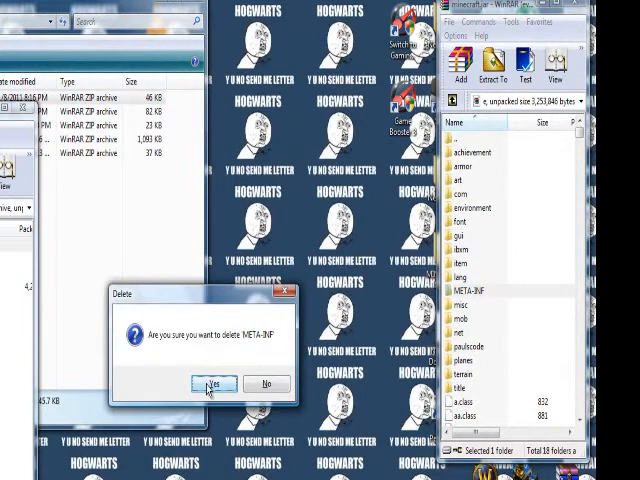
{"action": "left_click", "coordinate": [220, 384]}
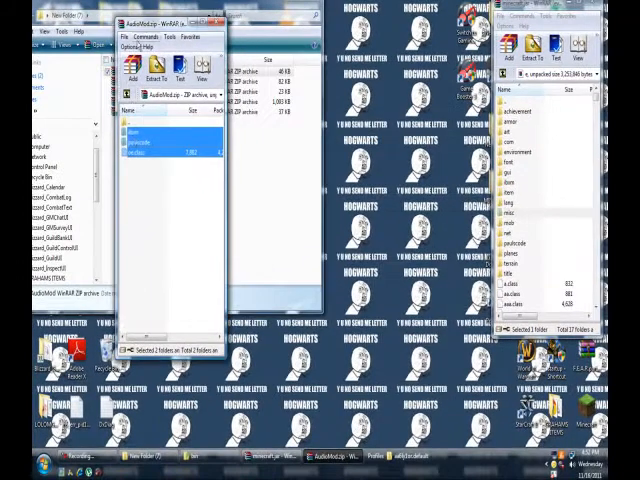
- Add the ModLoader files into minecraft.jar, dismissing the license reminder
{"action": "left_click", "coordinate": [152, 76]}
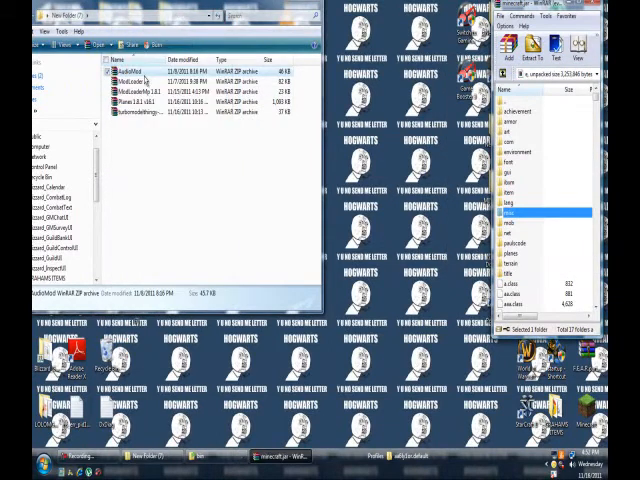
{"action": "left_click", "coordinate": [130, 84]}
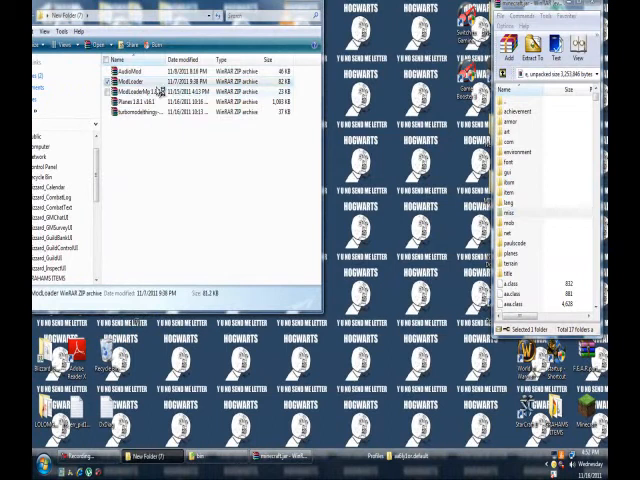
{"action": "double_click", "coordinate": [148, 88]}
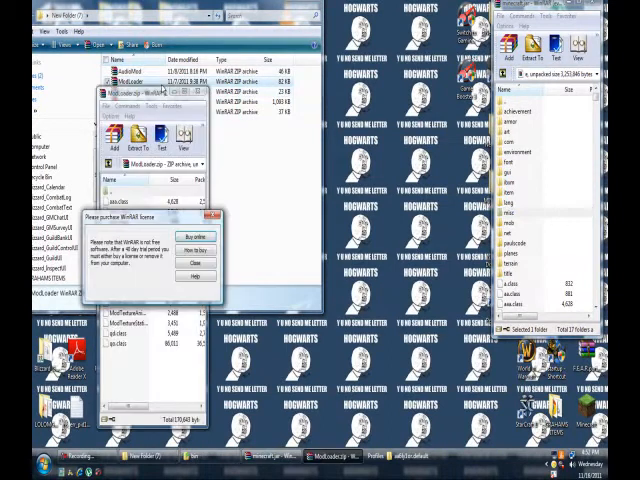
{"action": "left_click", "coordinate": [196, 260]}
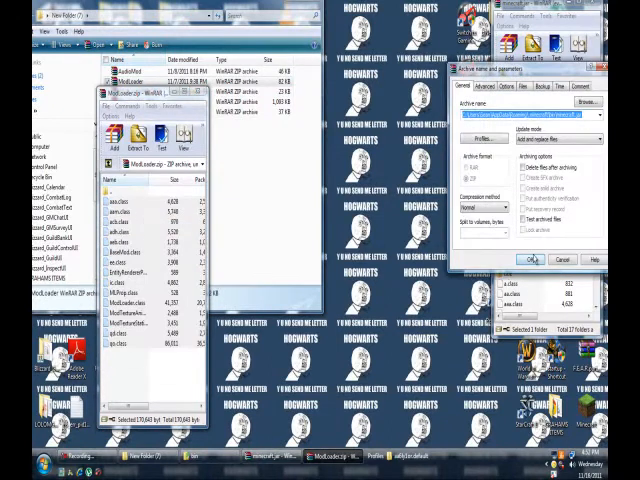
{"action": "left_click", "coordinate": [532, 260]}
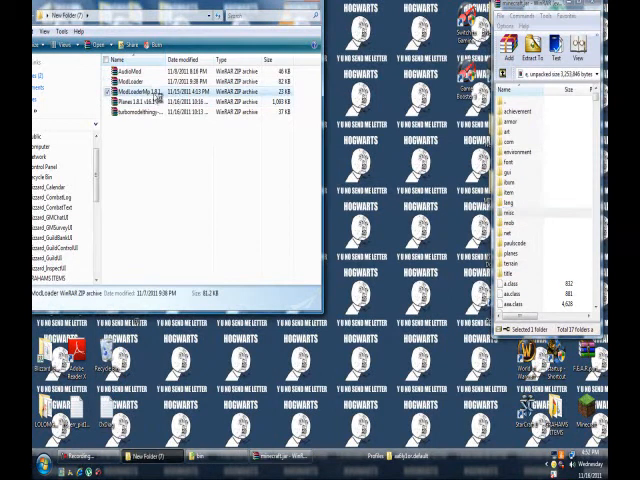
- Open turbomodelthingy-v2.3.5.zip in WinRAR to show its class files
{"action": "double_click", "coordinate": [144, 92]}
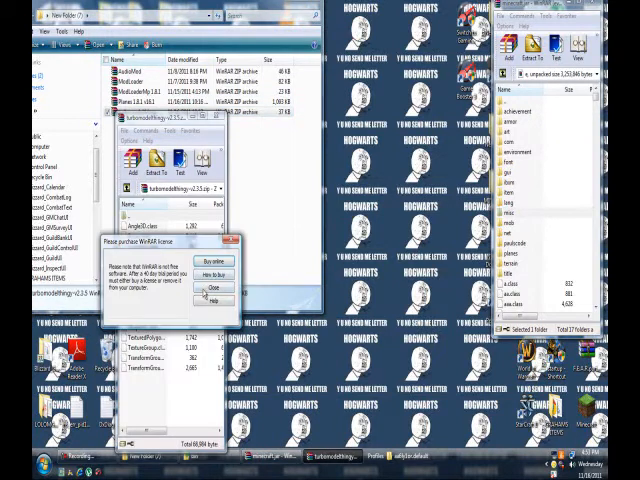
{"action": "left_click", "coordinate": [212, 288]}
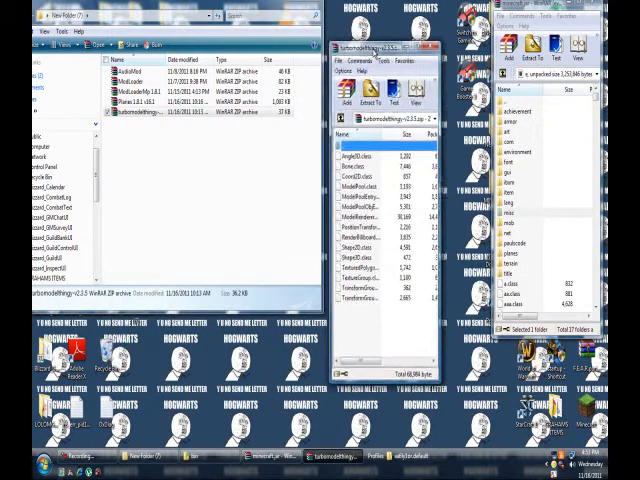
{"action": "left_click", "coordinate": [370, 152]}
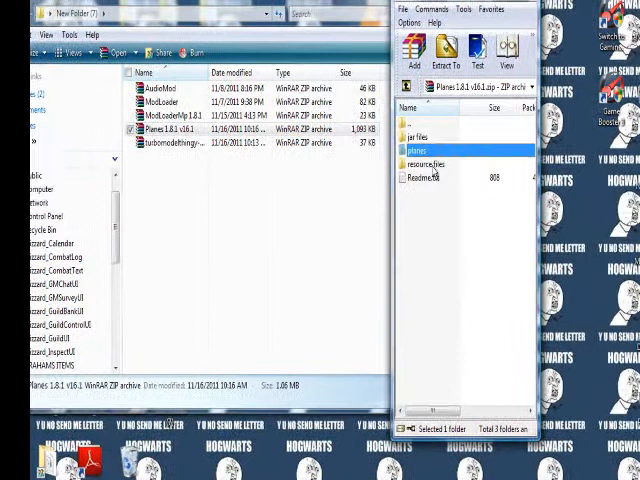
- Add the Planes 1.8.1 class files into minecraft.jar, confirm, and close WinRAR
{"action": "double_click", "coordinate": [416, 148]}
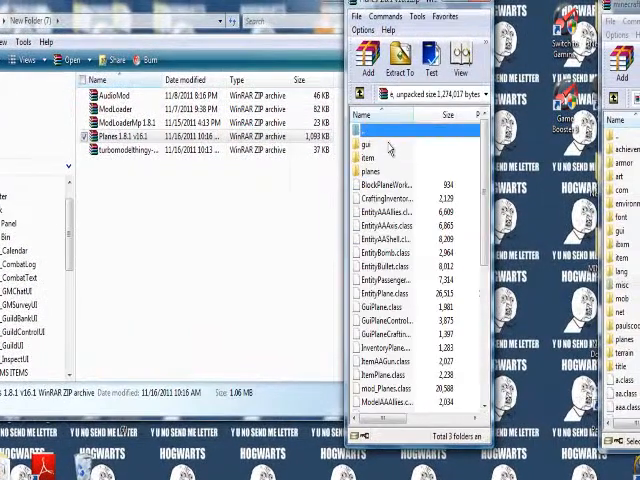
{"action": "scroll", "scroll_direction": "down", "scroll_amount": 3}
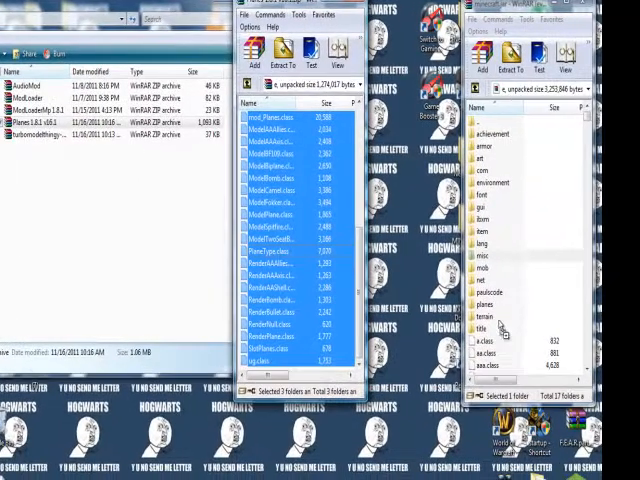
{"action": "left_click", "coordinate": [284, 54]}
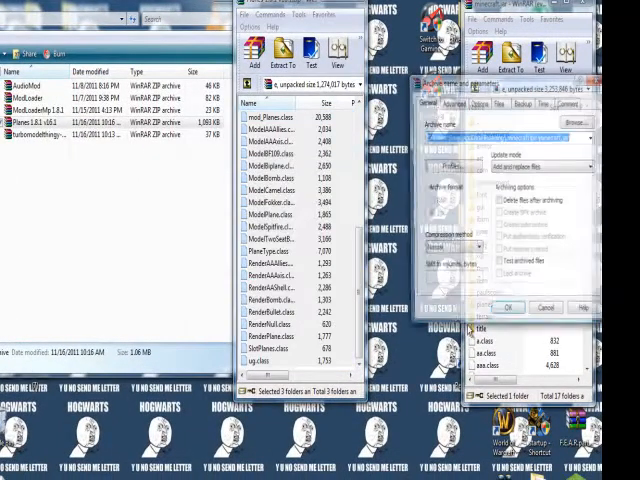
{"action": "left_click", "coordinate": [506, 308]}
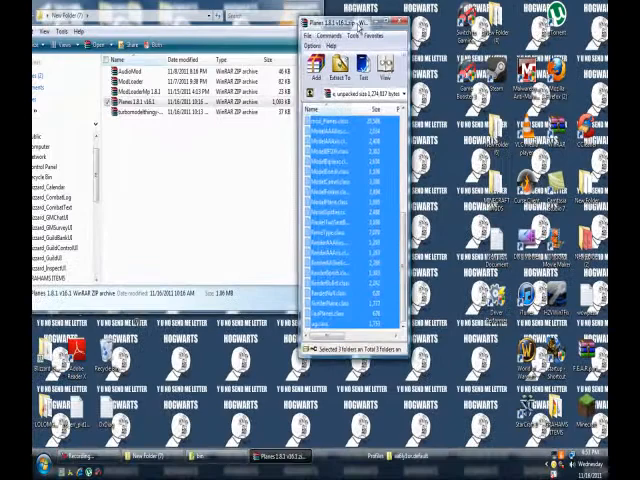
{"action": "left_click", "coordinate": [158, 52]}
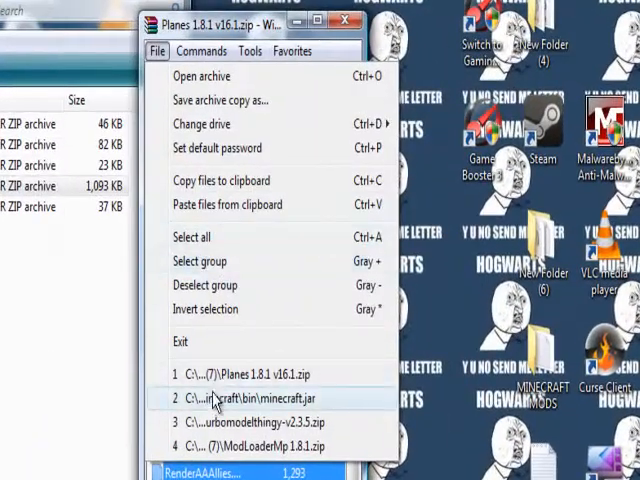
{"action": "left_click", "coordinate": [244, 396]}
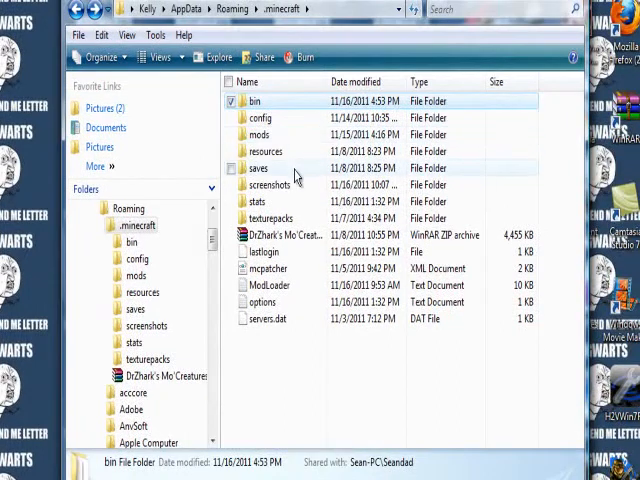
{"action": "mouse_move", "coordinate": [300, 184]}
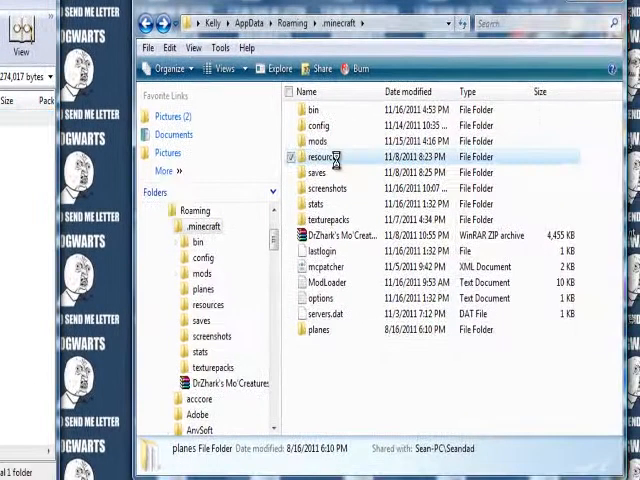
- Open the resources folder inside .minecraft after pasting the planes folder
{"action": "double_click", "coordinate": [328, 156]}
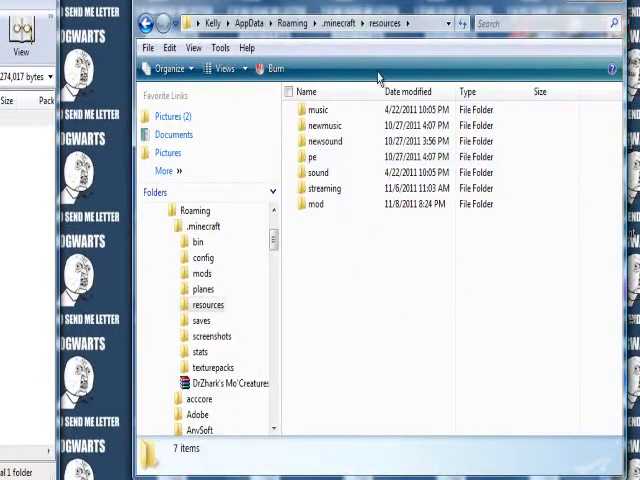
{"action": "mouse_move", "coordinate": [512, 316]}
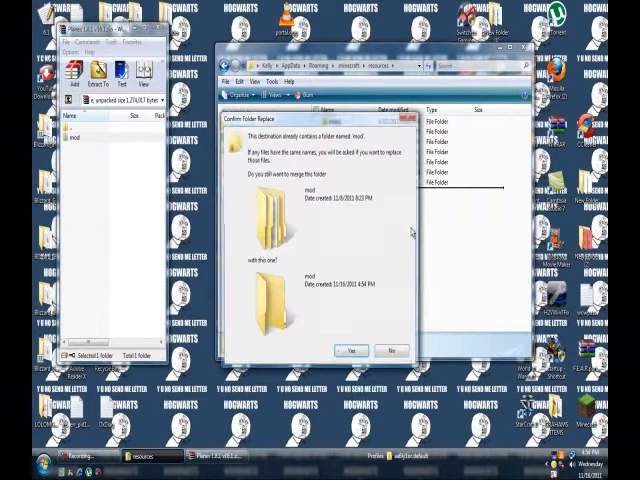
- Merge the mod and sound folders into resources with Move and Replace for all conflicts
{"action": "left_click", "coordinate": [352, 352]}
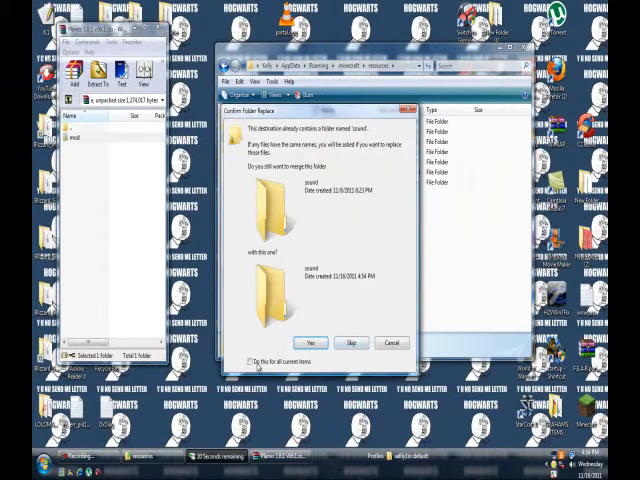
{"action": "left_click", "coordinate": [250, 360]}
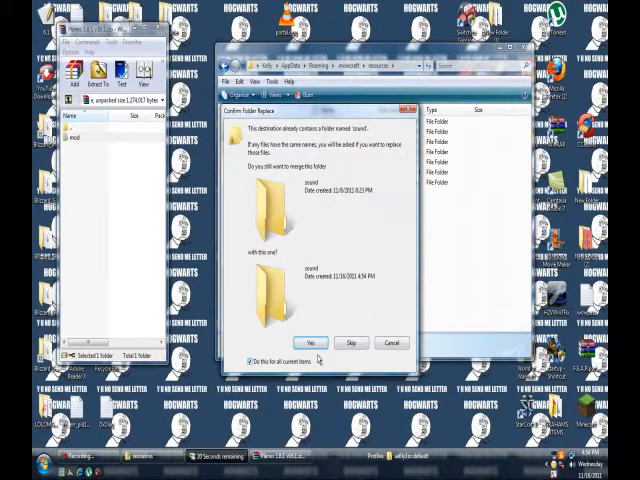
{"action": "left_click", "coordinate": [316, 344]}
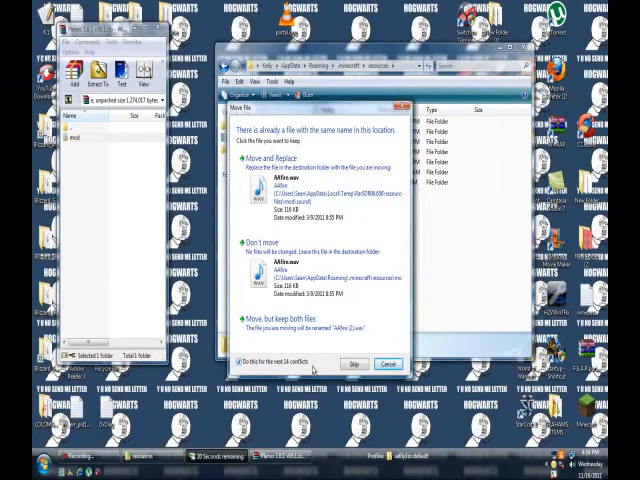
{"action": "left_click", "coordinate": [352, 362]}
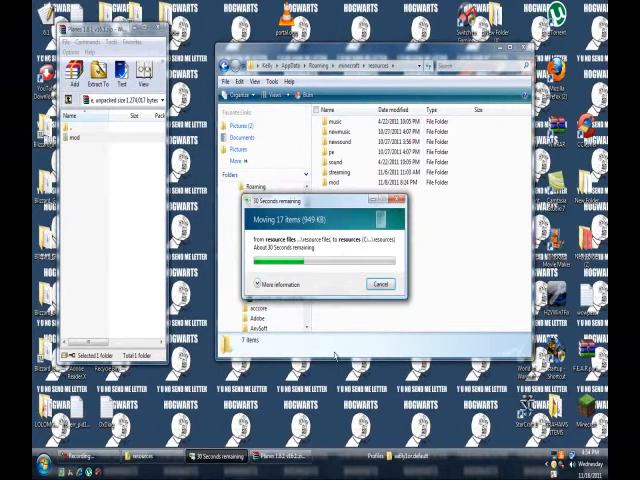